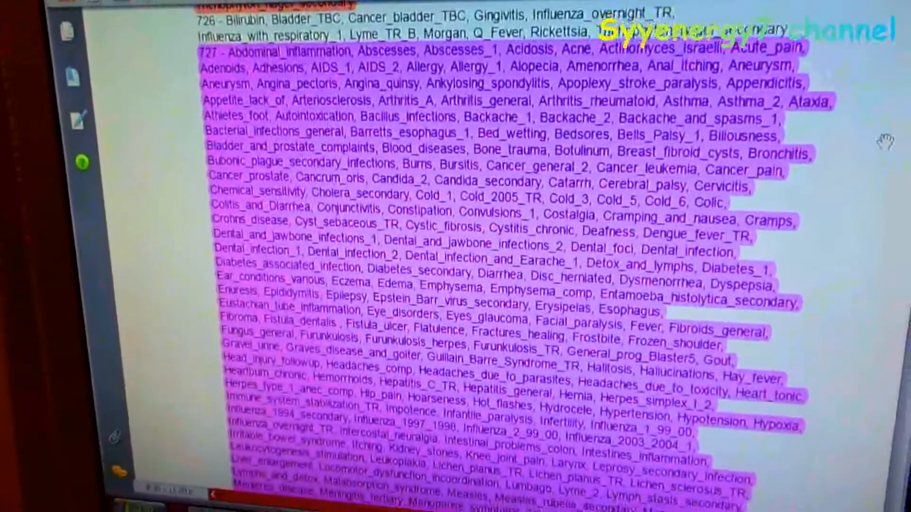
scroll(down, 3)
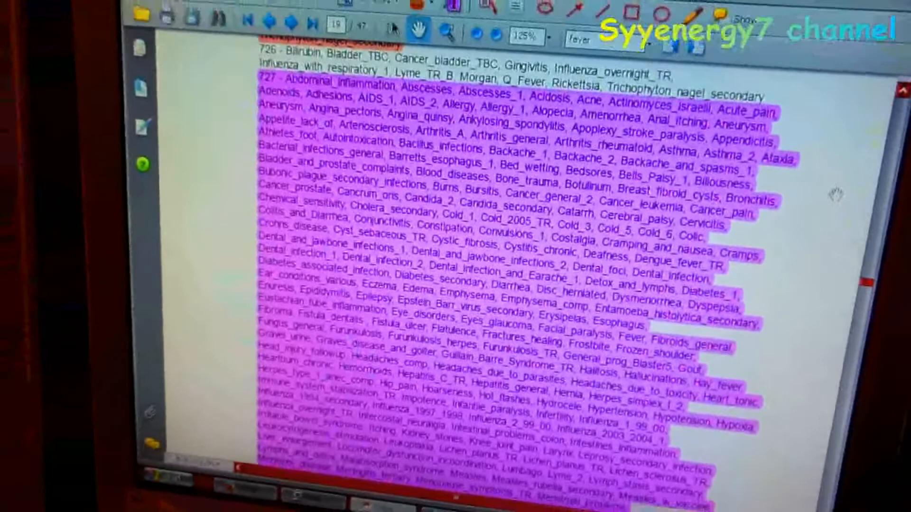
scroll(down, 3)
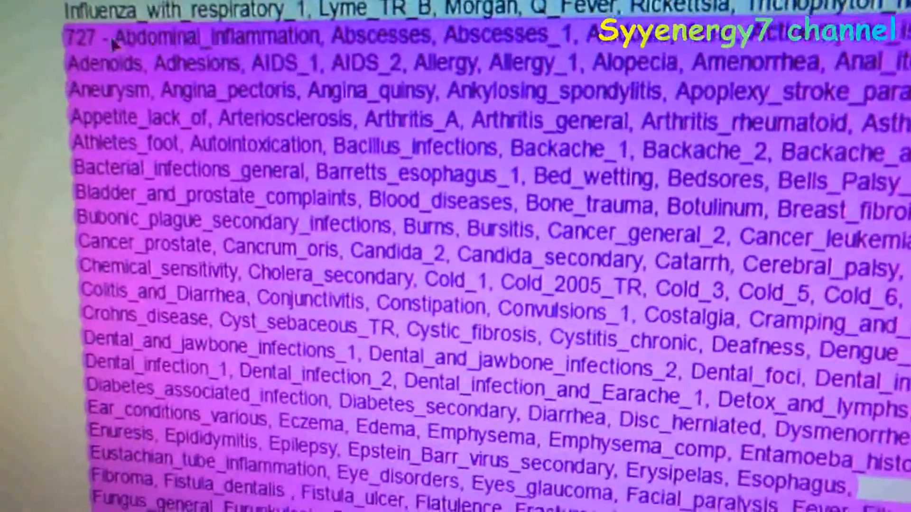
scroll(down, 3)
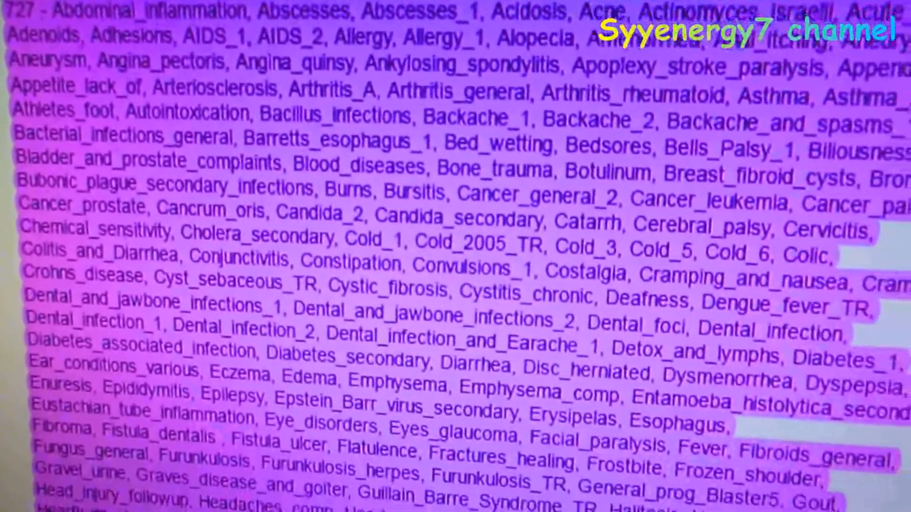
scroll(down, 3)
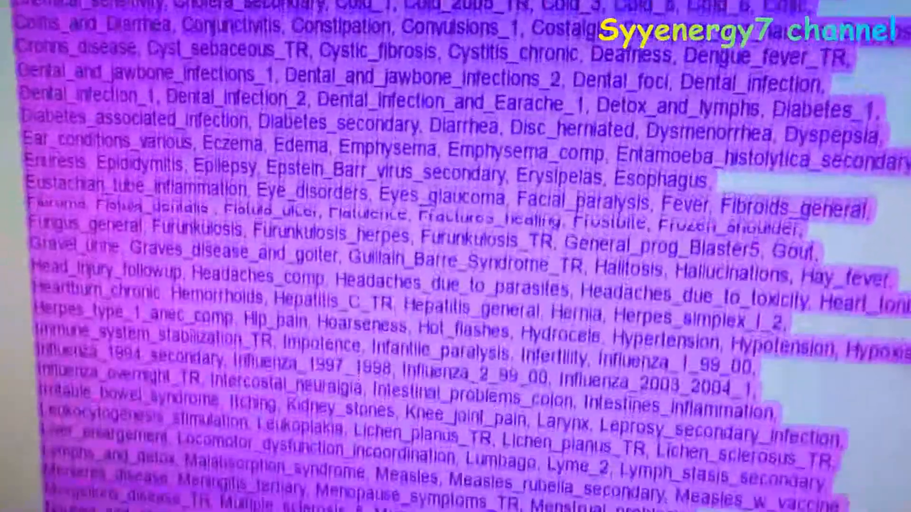
scroll(down, 3)
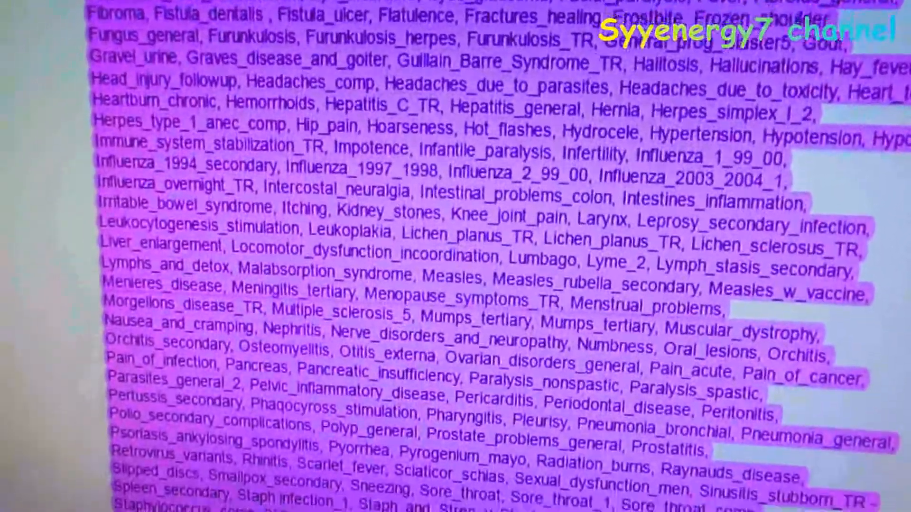
scroll(down, 3)
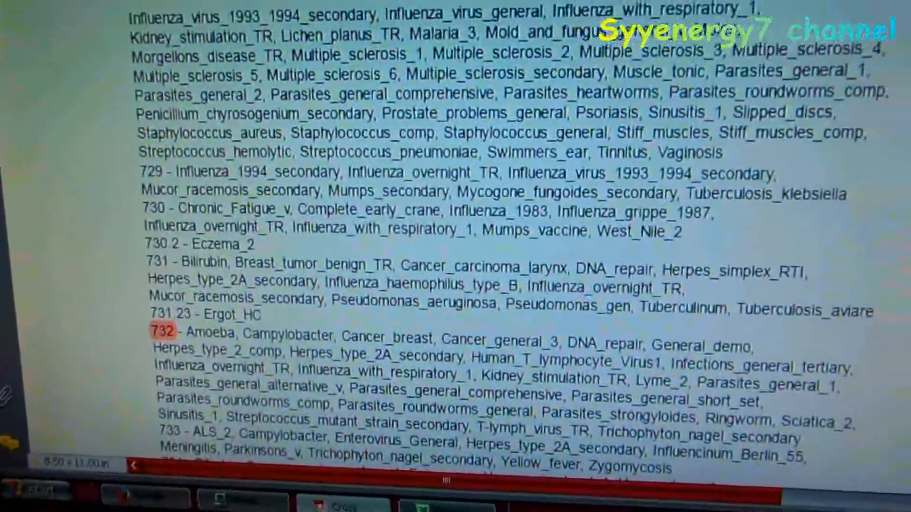
scroll(down, 3)
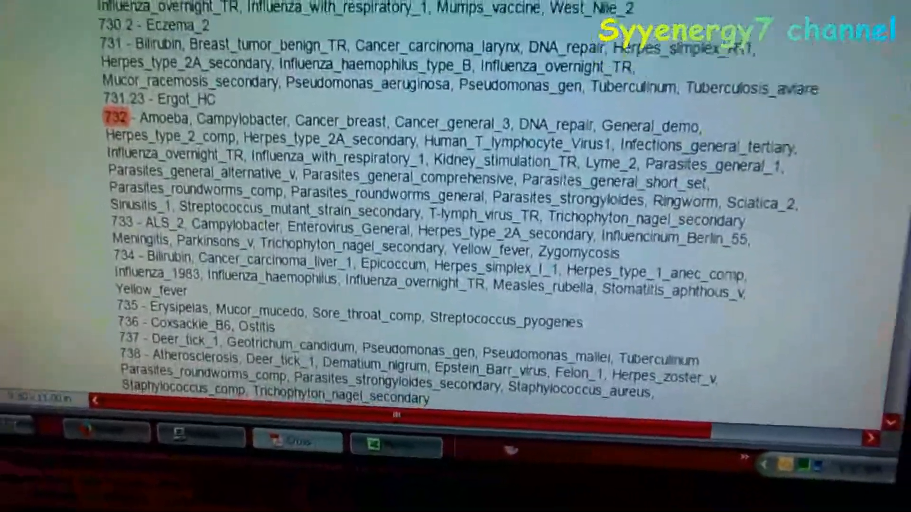